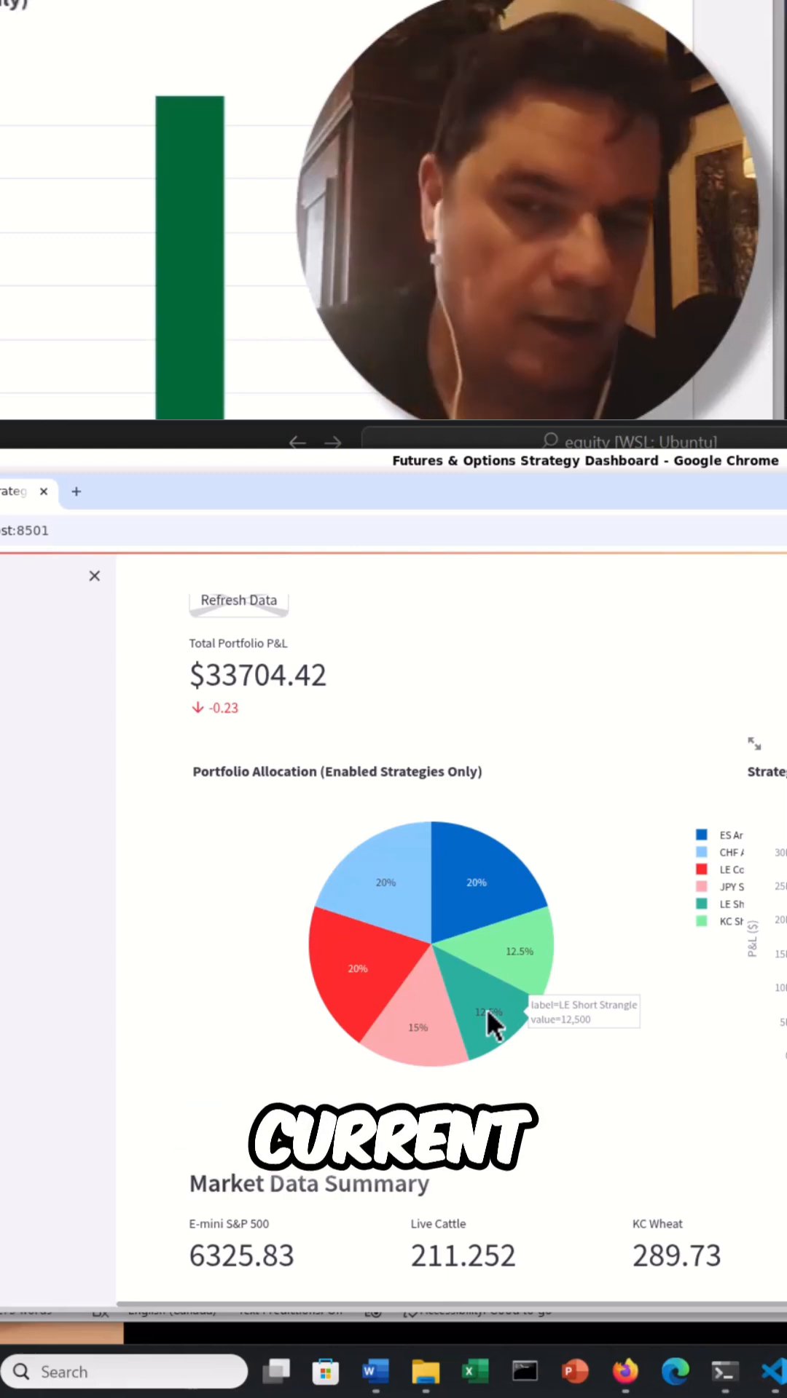
pyautogui.scroll(-3)
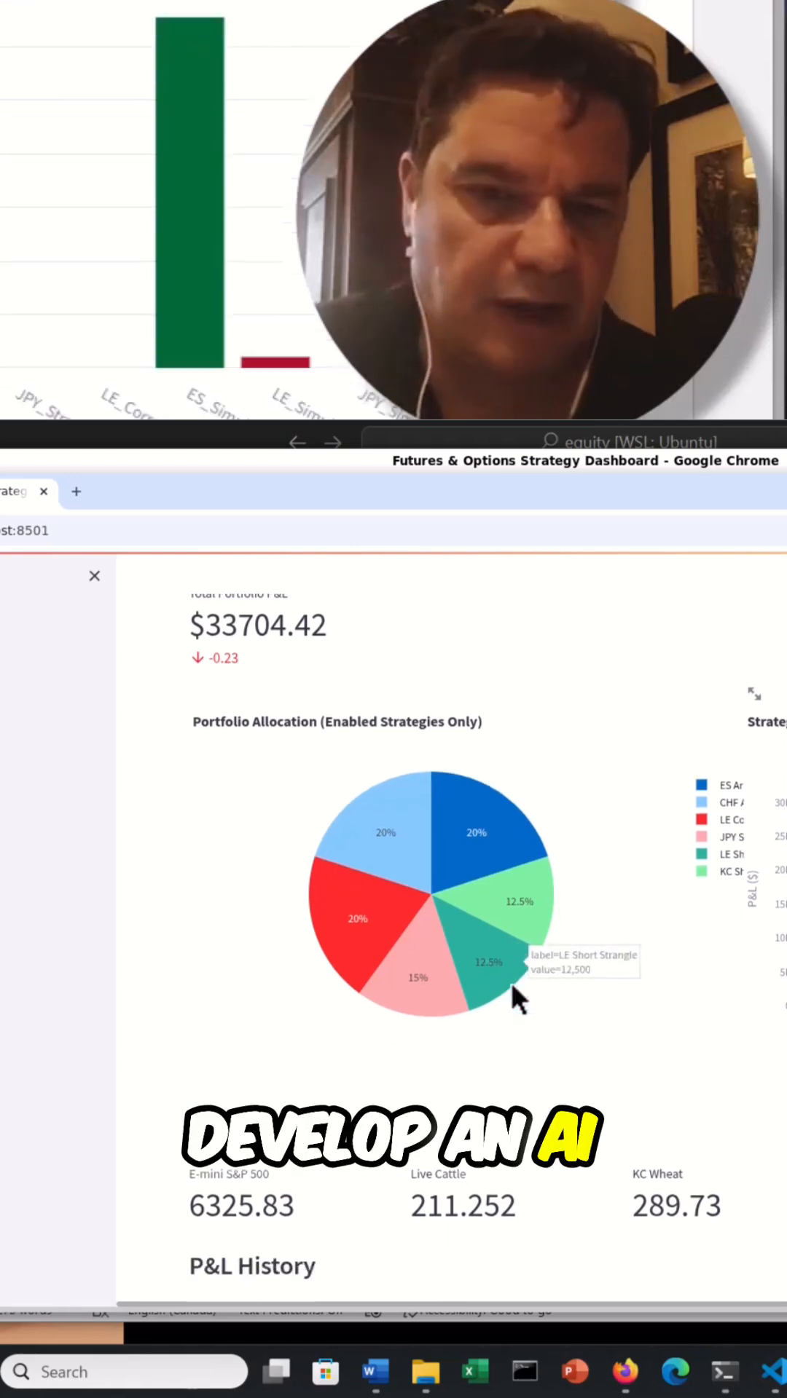
pyautogui.scroll(-3)
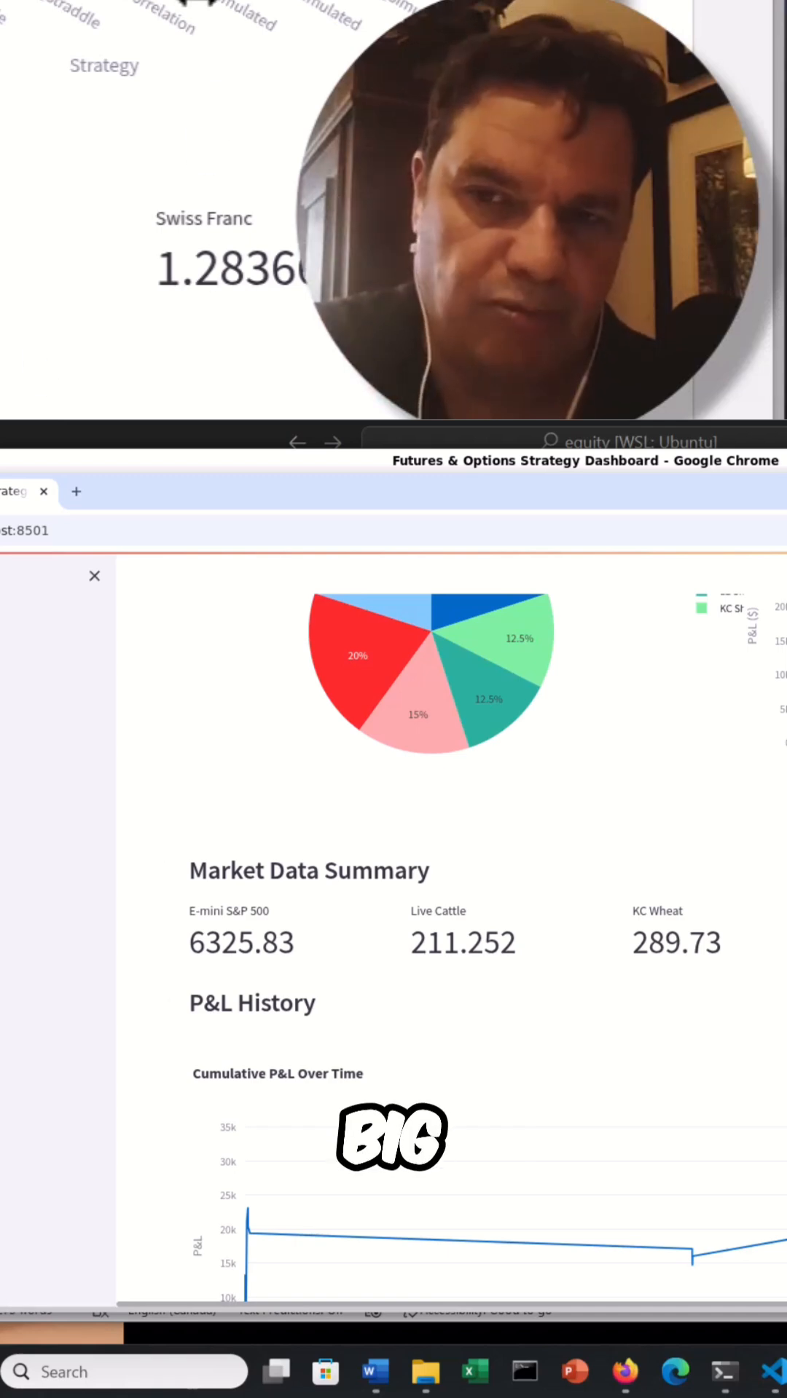
pyautogui.scroll(-3)
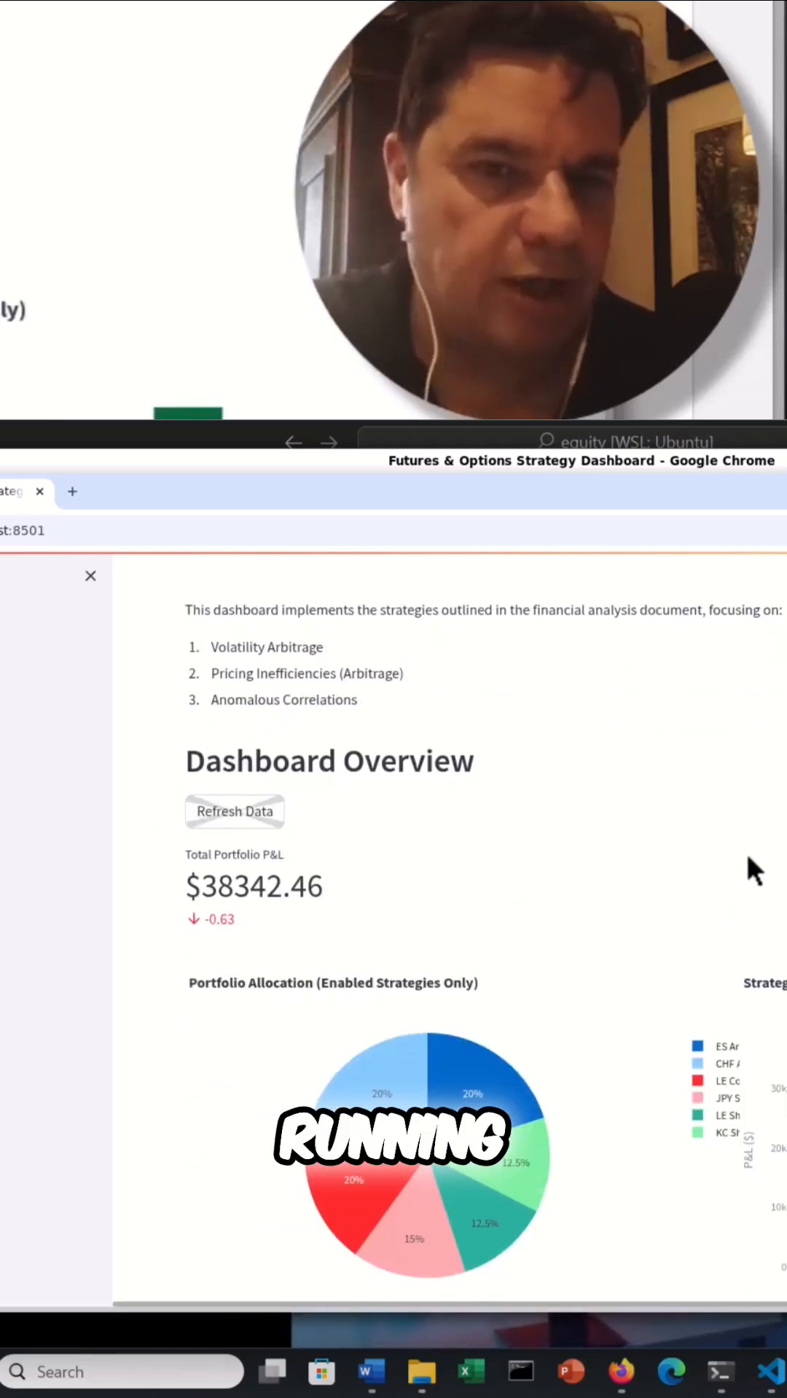
pyautogui.scroll(-3)
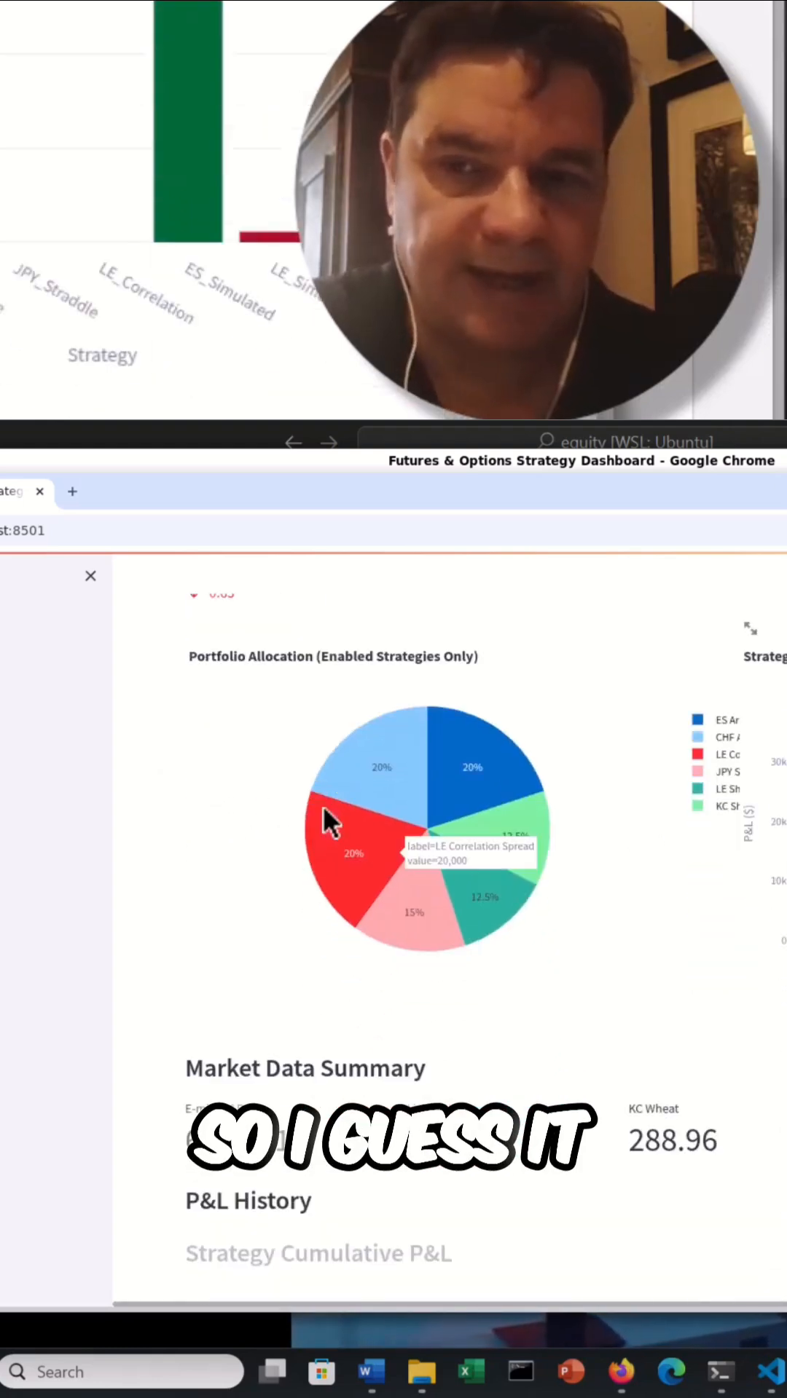
pyautogui.scroll(-3)
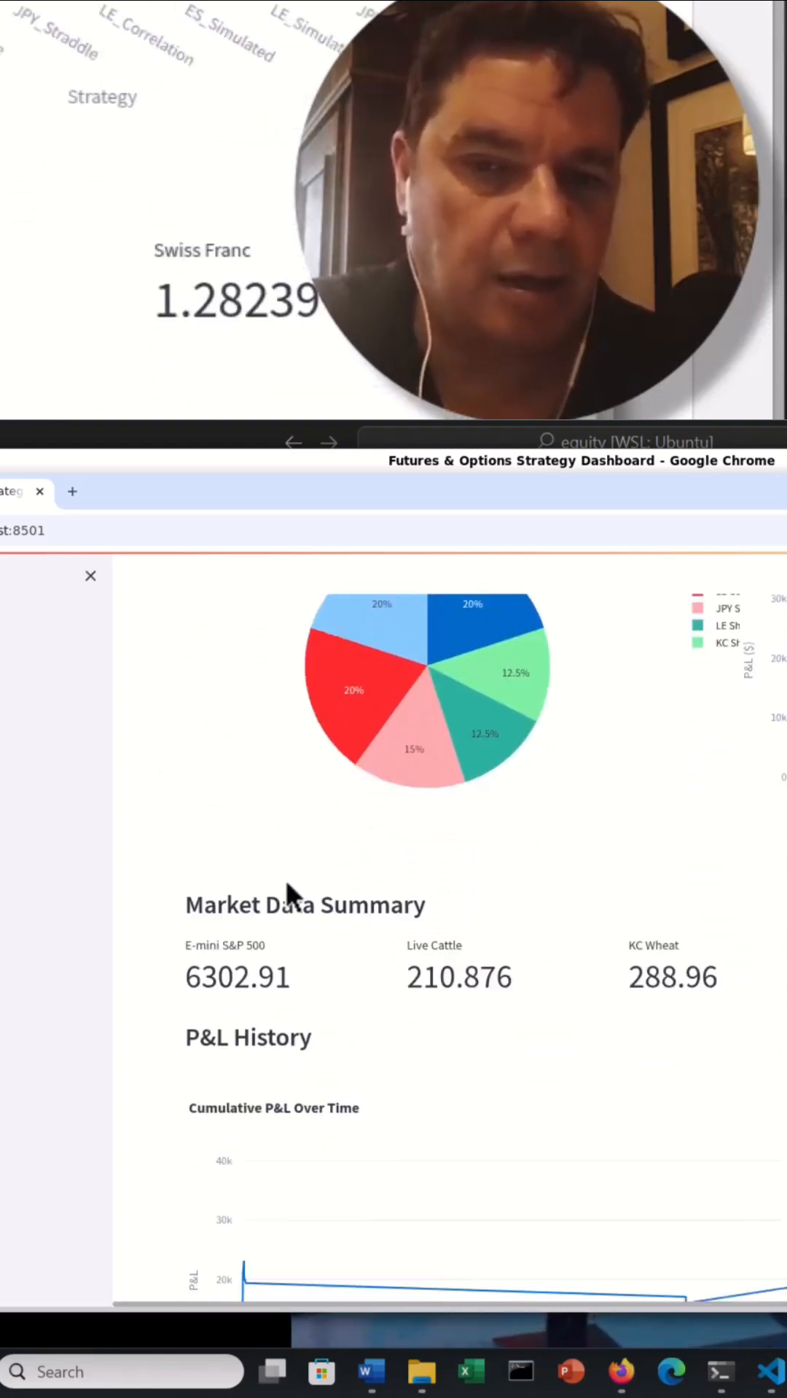
pyautogui.scroll(-3)
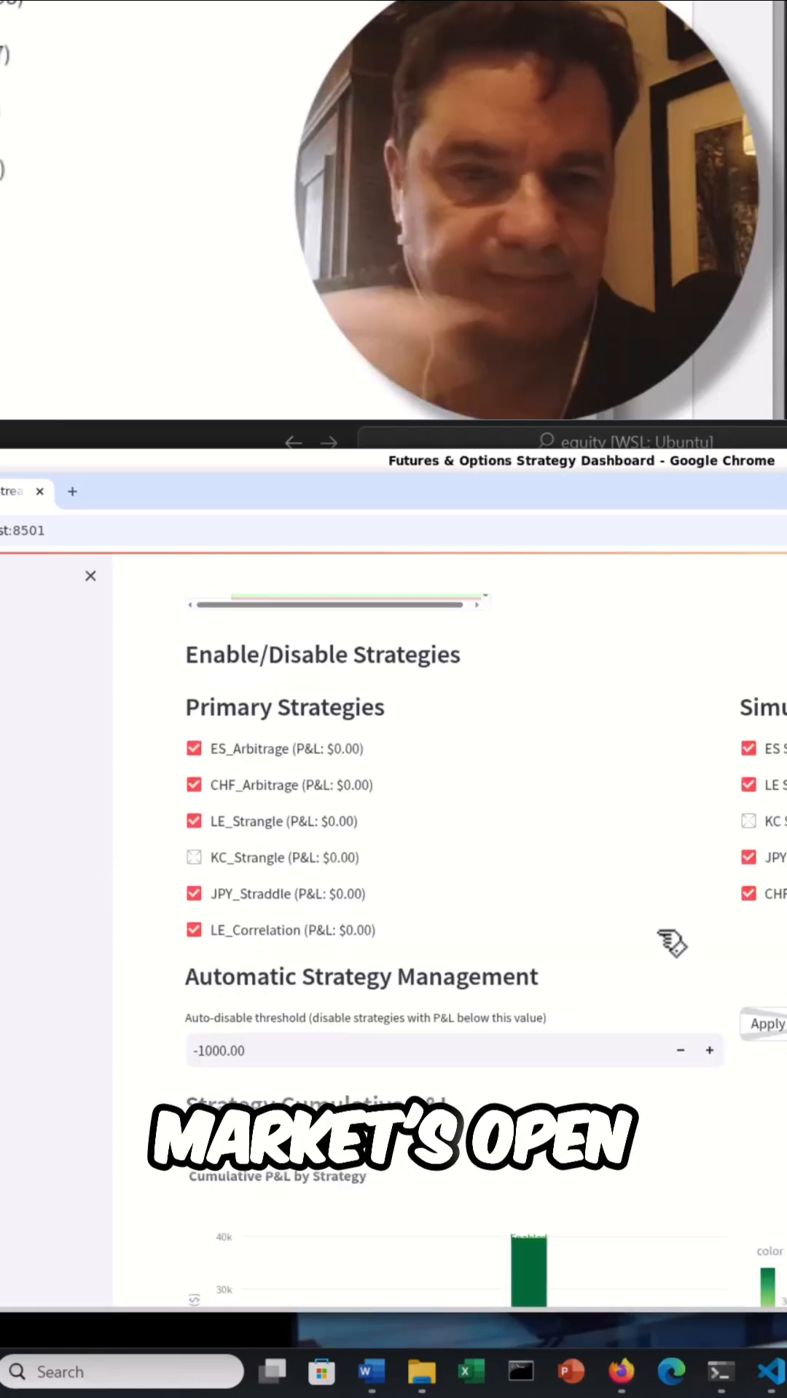
pyautogui.scroll(-3)
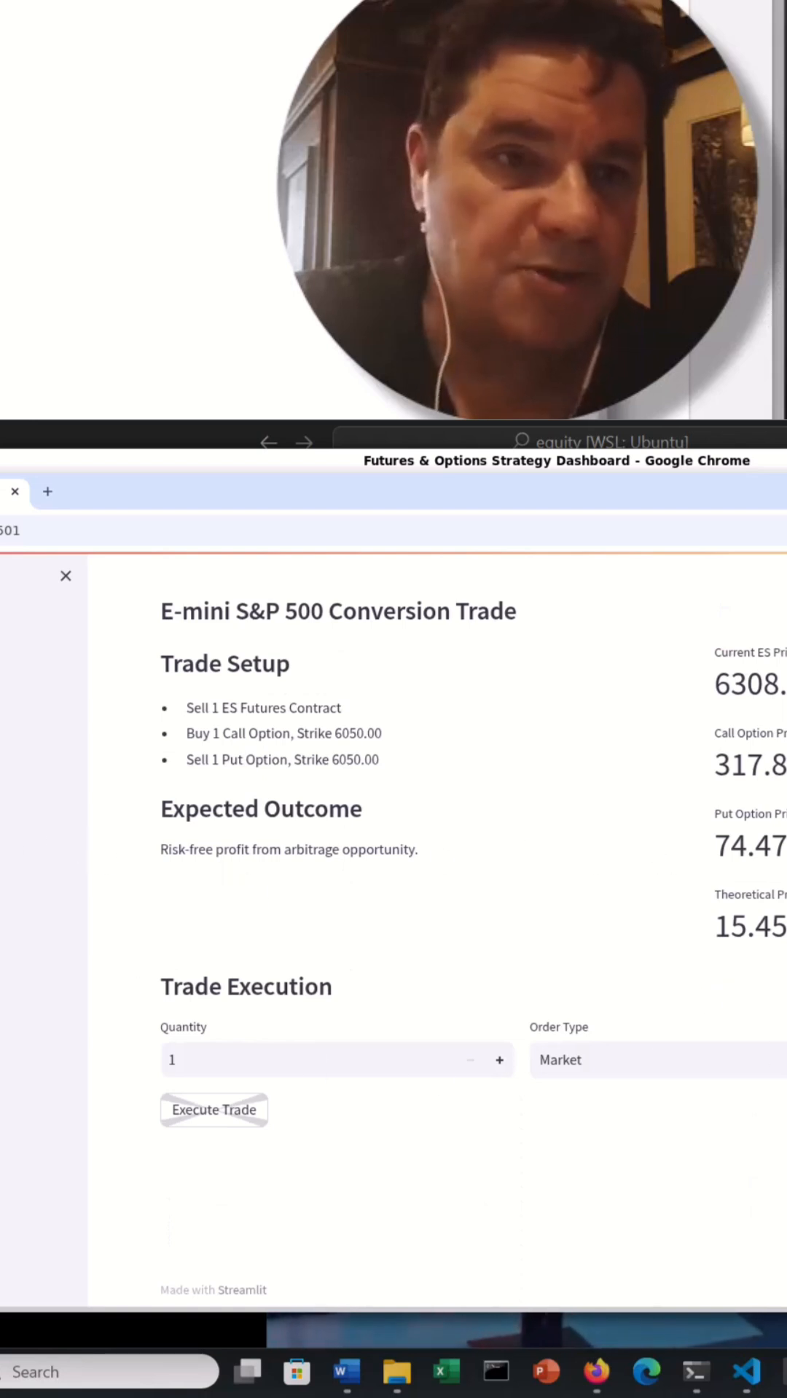
pyautogui.moveTo(402, 918)
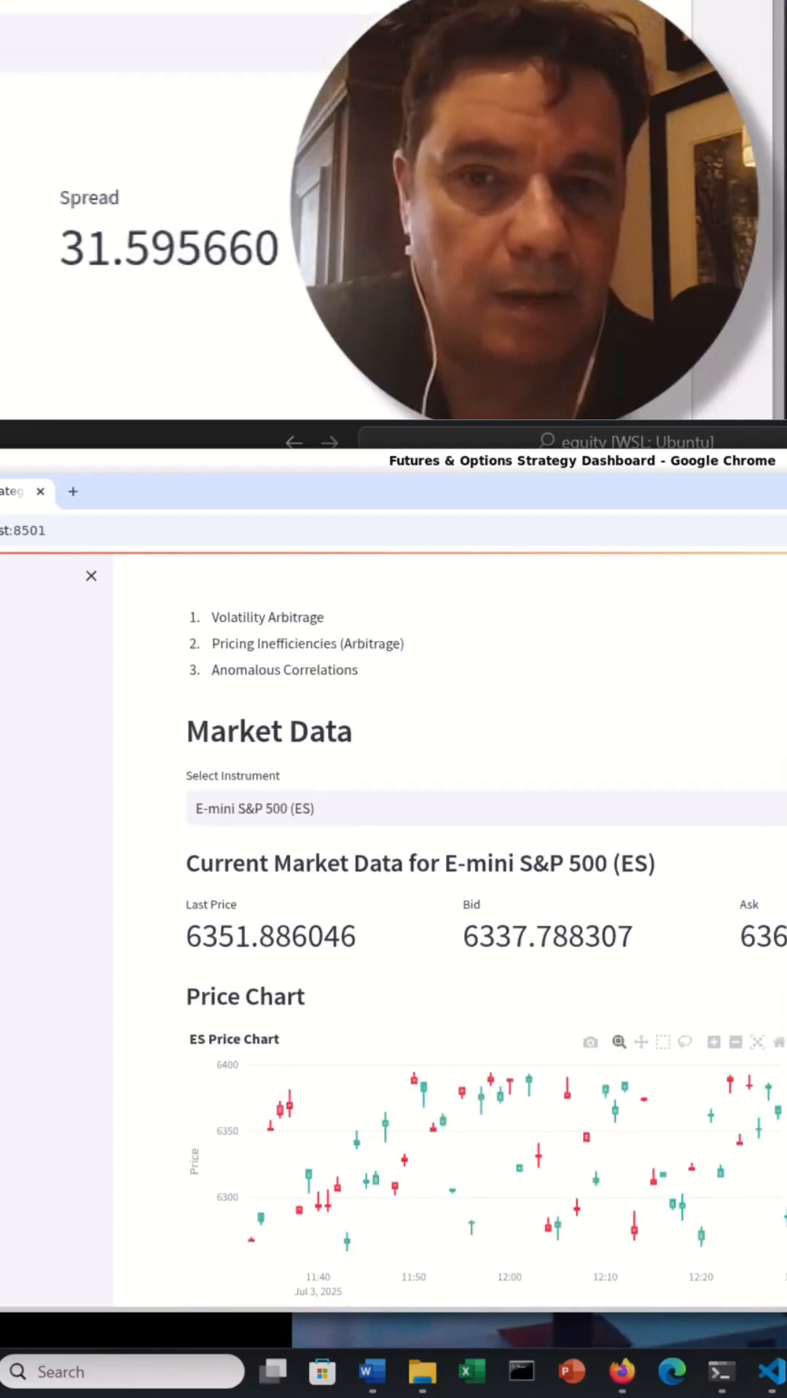
pyautogui.scroll(-3)
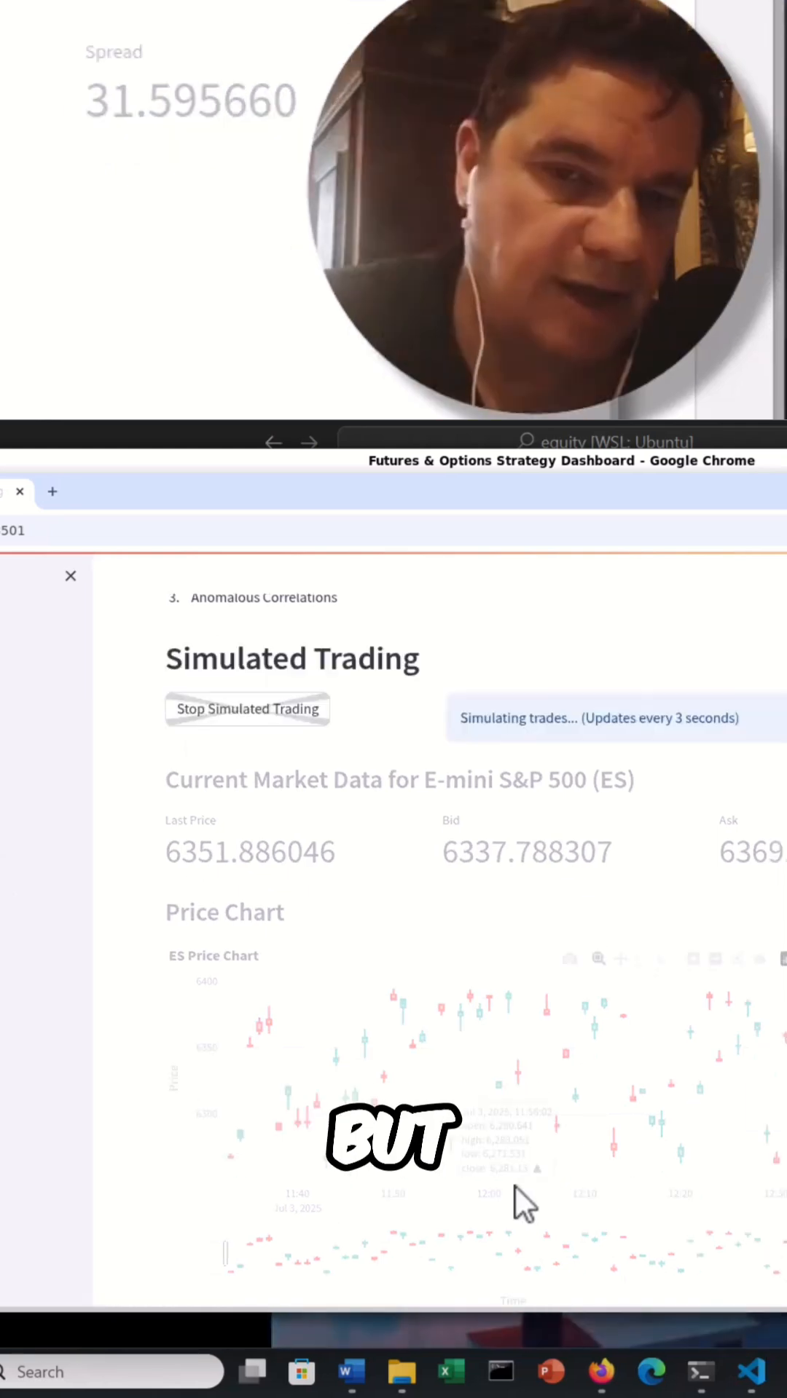
pyautogui.scroll(-3)
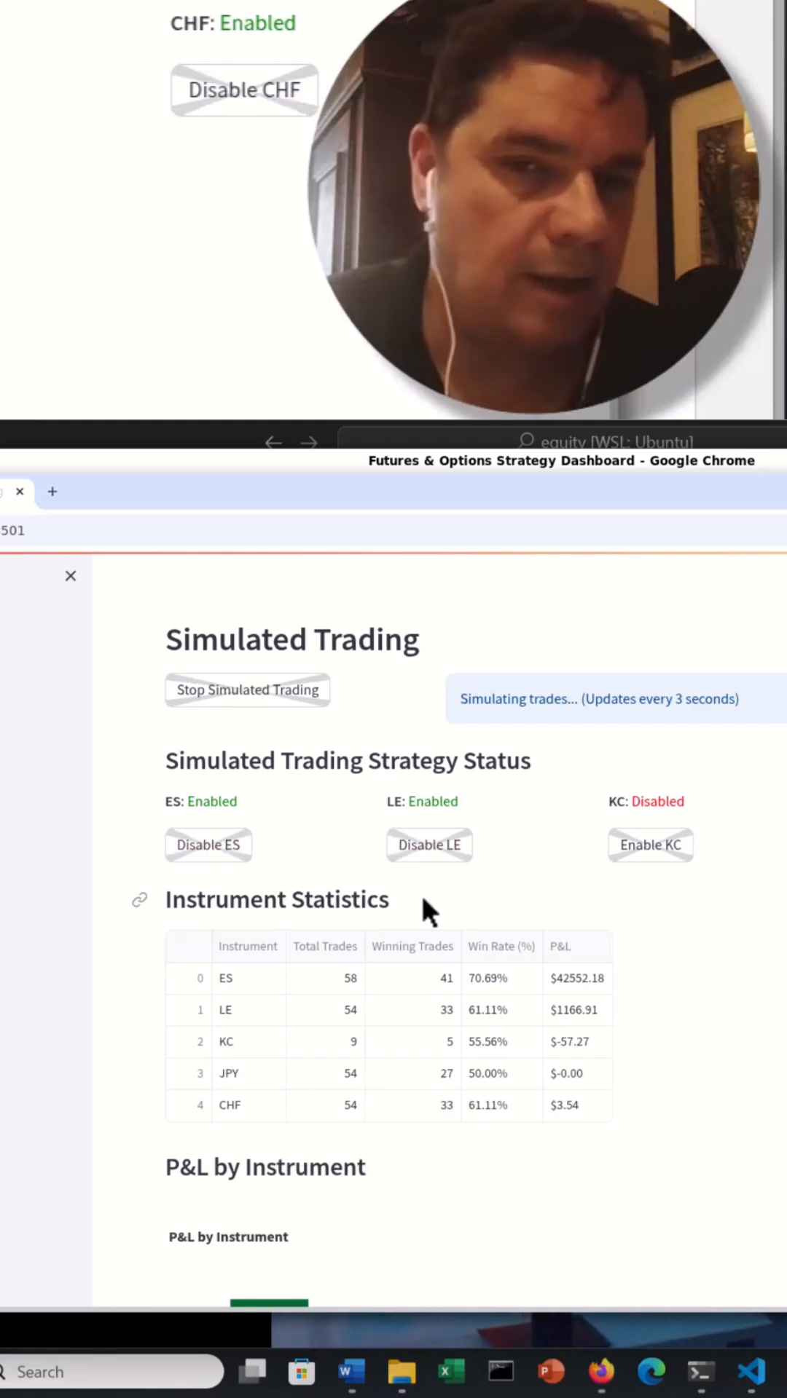
pyautogui.moveTo(414, 855)
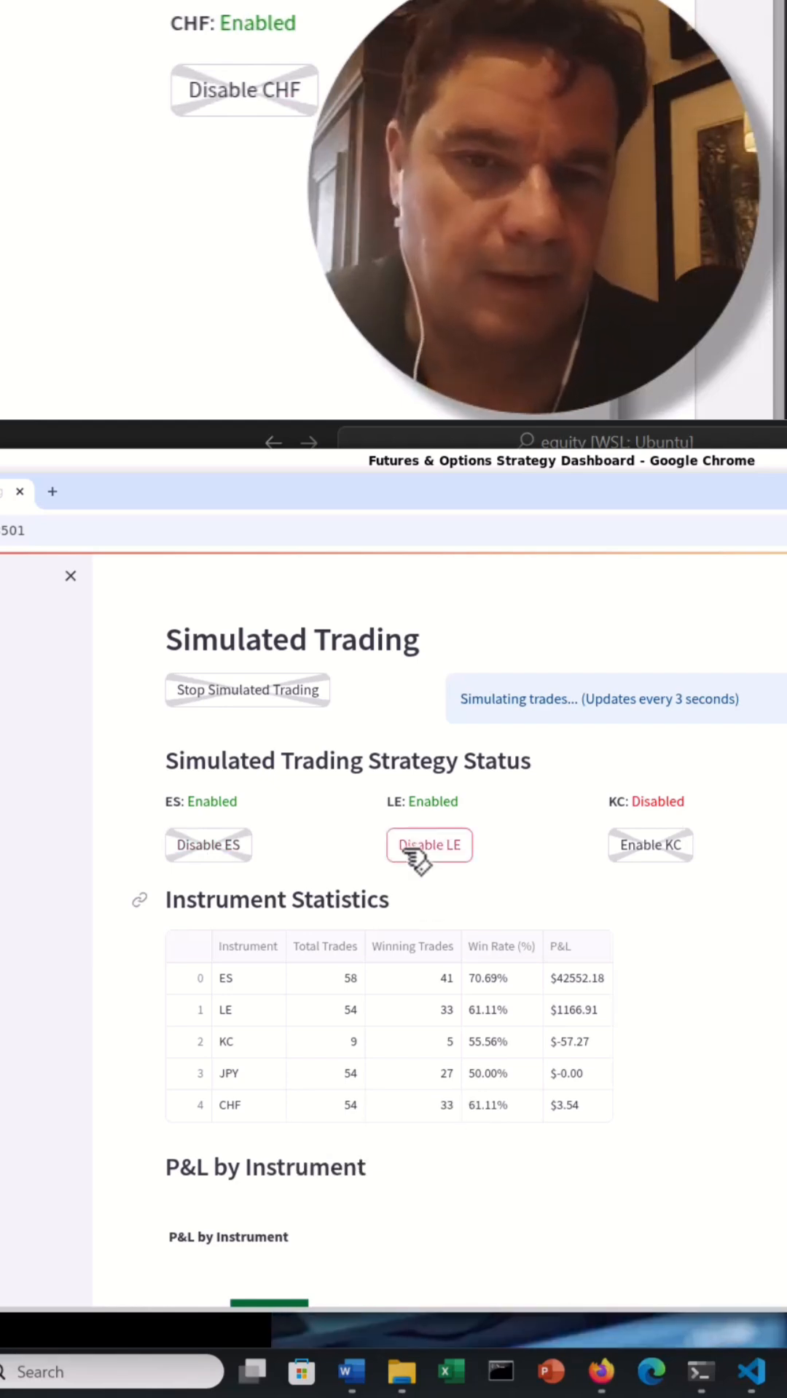